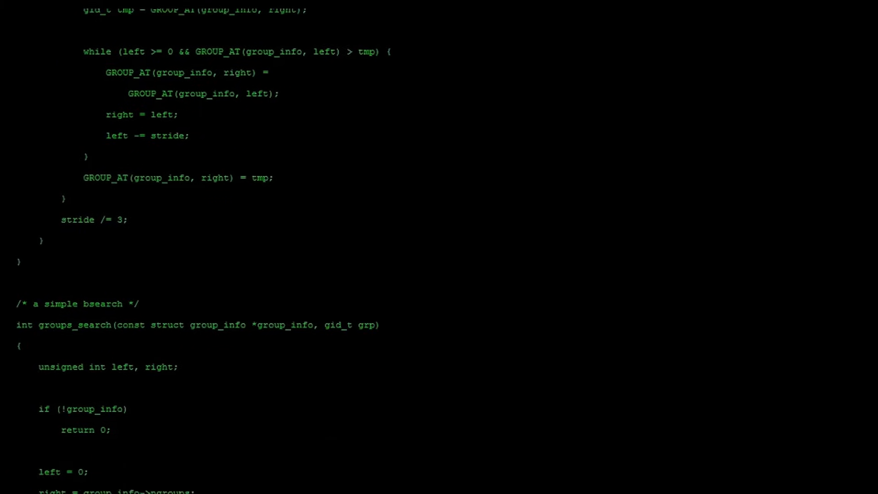
{"action": "scroll", "scroll_direction": "down", "scroll_amount": 3}
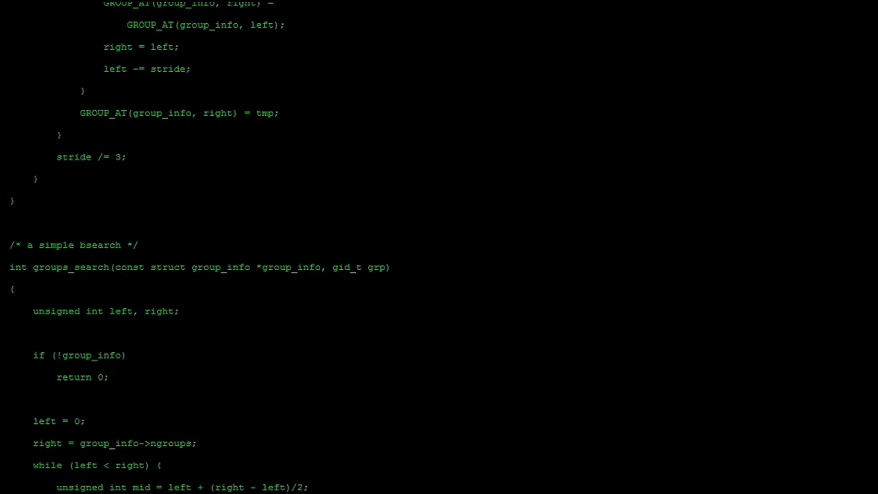
{"action": "scroll", "scroll_direction": "down", "scroll_amount": 3}
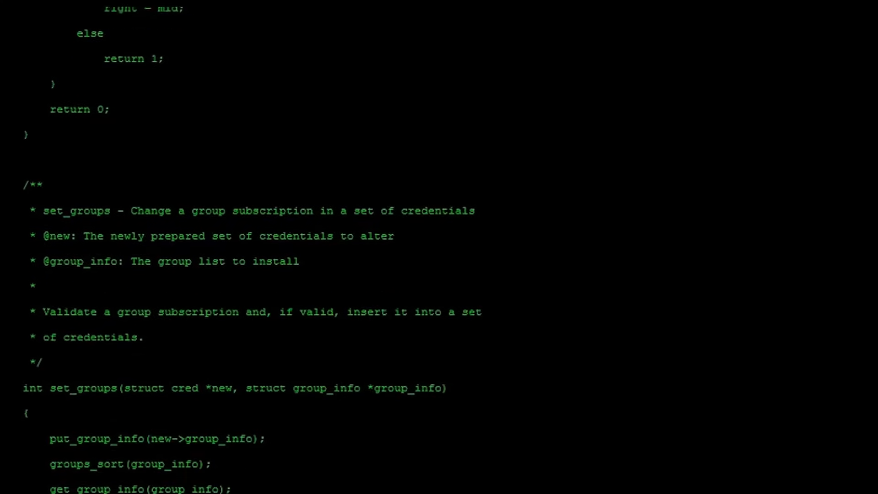
{"action": "scroll", "scroll_direction": "down", "scroll_amount": 3}
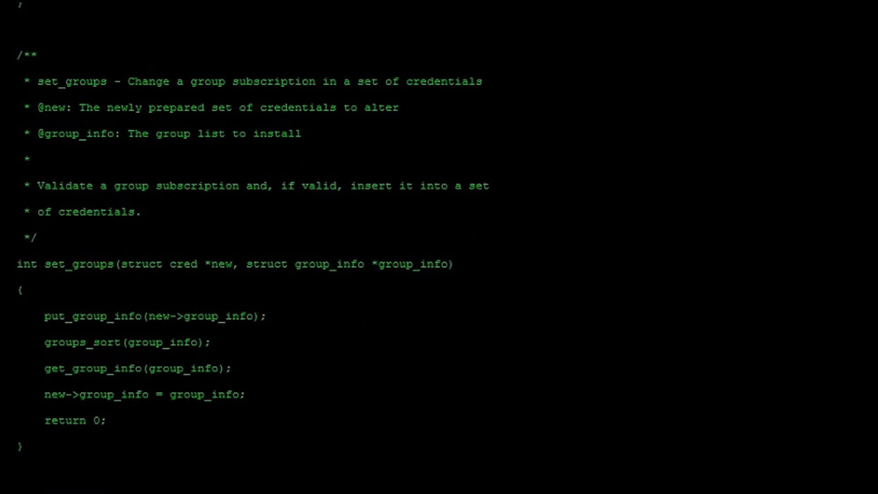
{"action": "scroll", "scroll_direction": "down", "scroll_amount": 3}
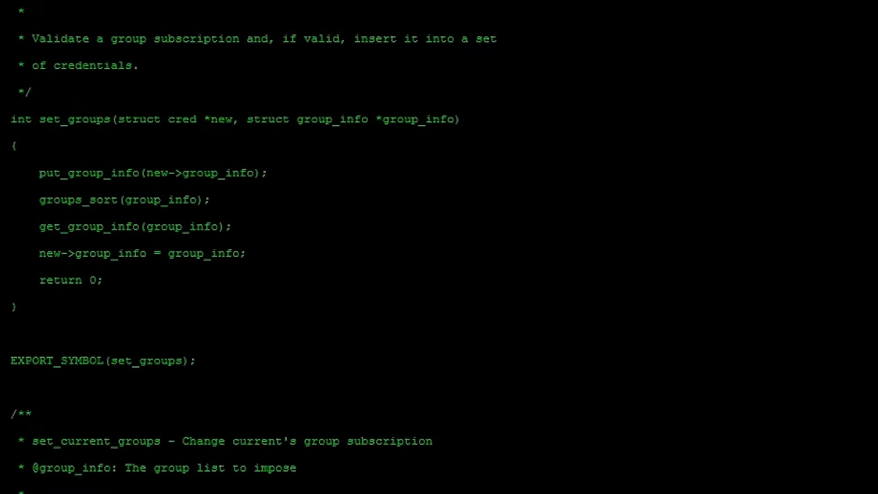